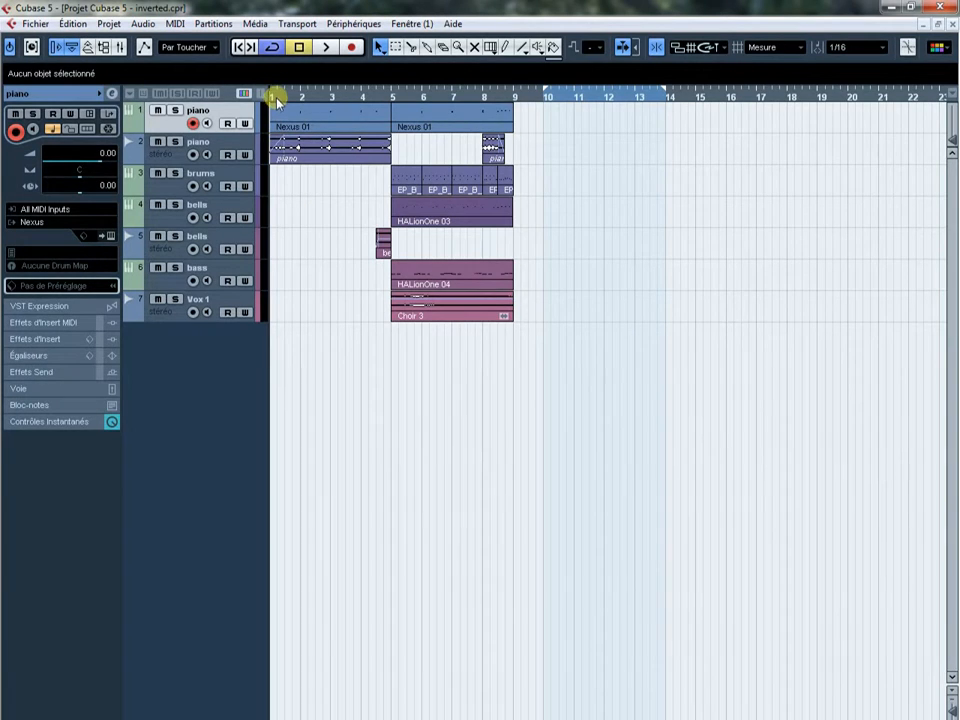
- Select the top piano track to receive the new piano part at bars 10–13
click(324, 48)
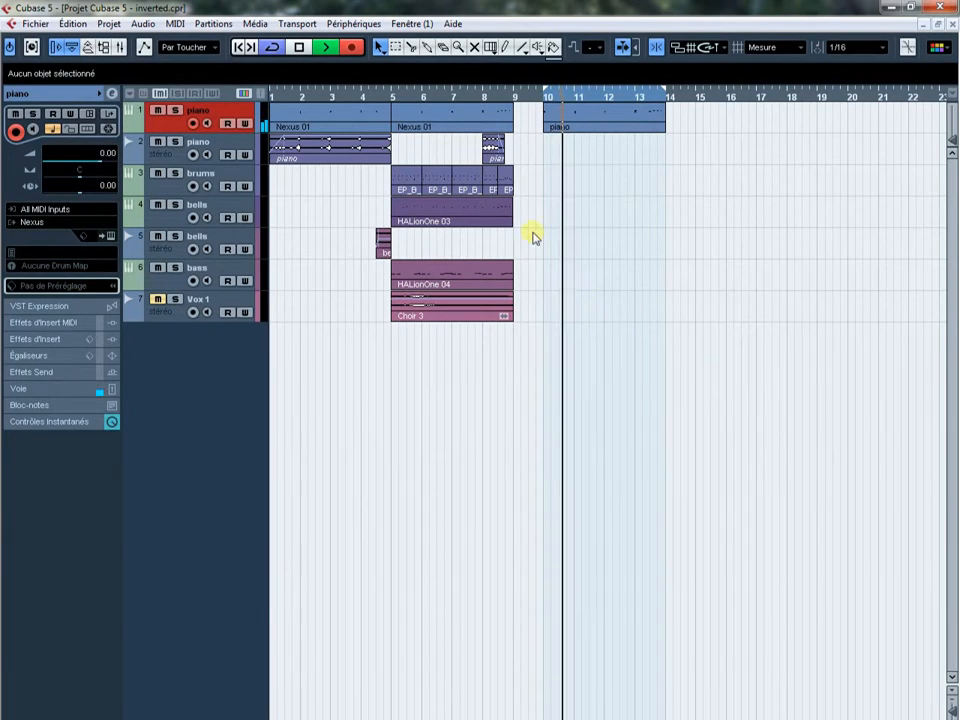
mouse_move(356, 48)
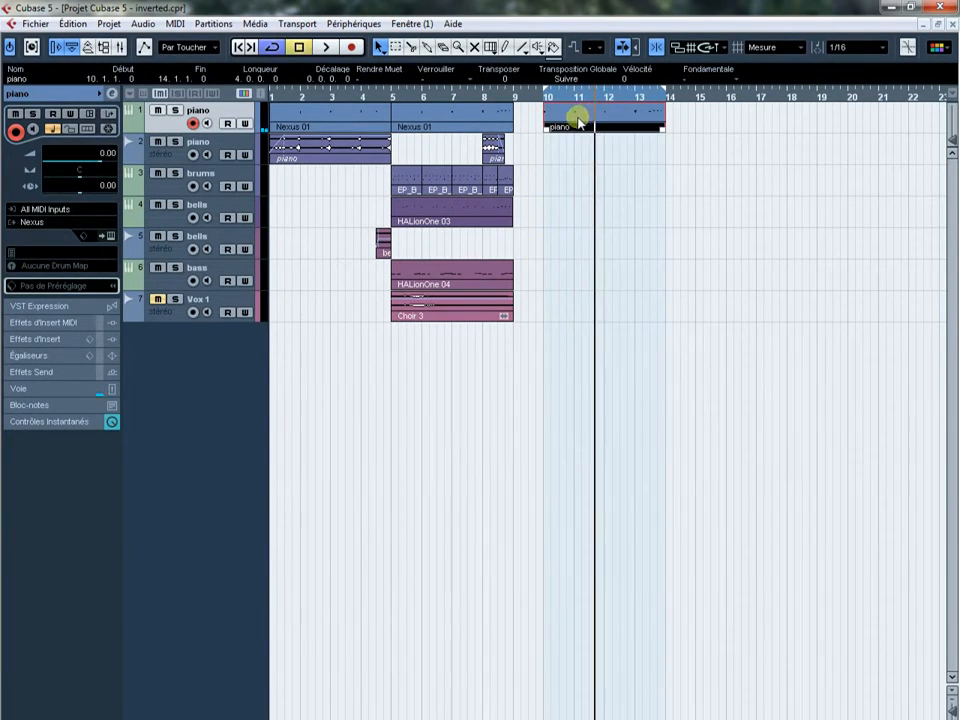
double_click(576, 120)
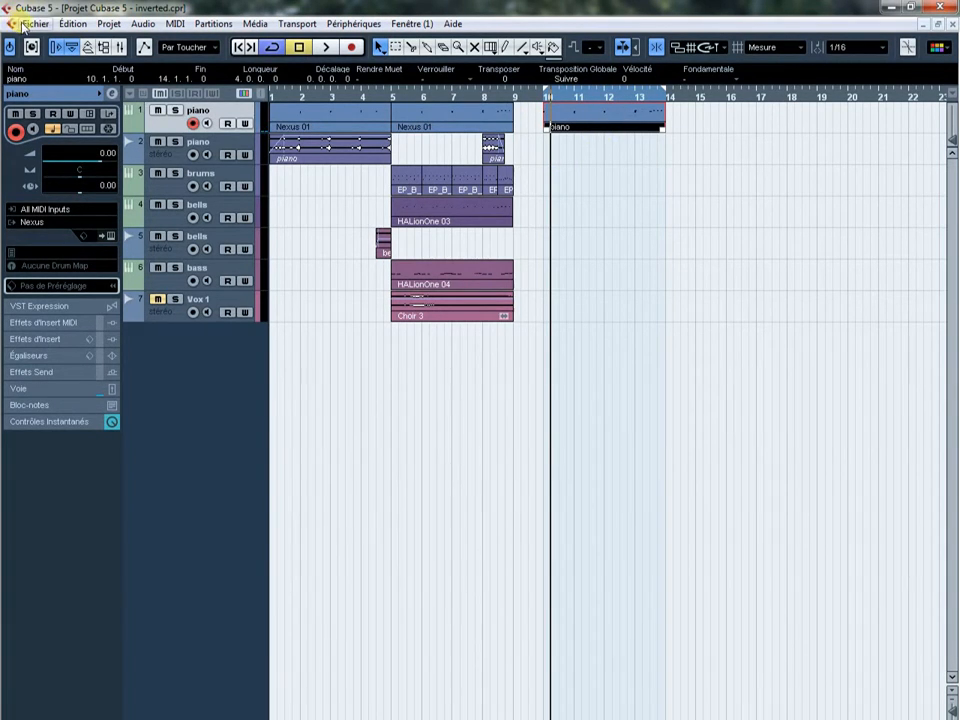
- Start an audio mixdown export from the Fichier menu
click(36, 24)
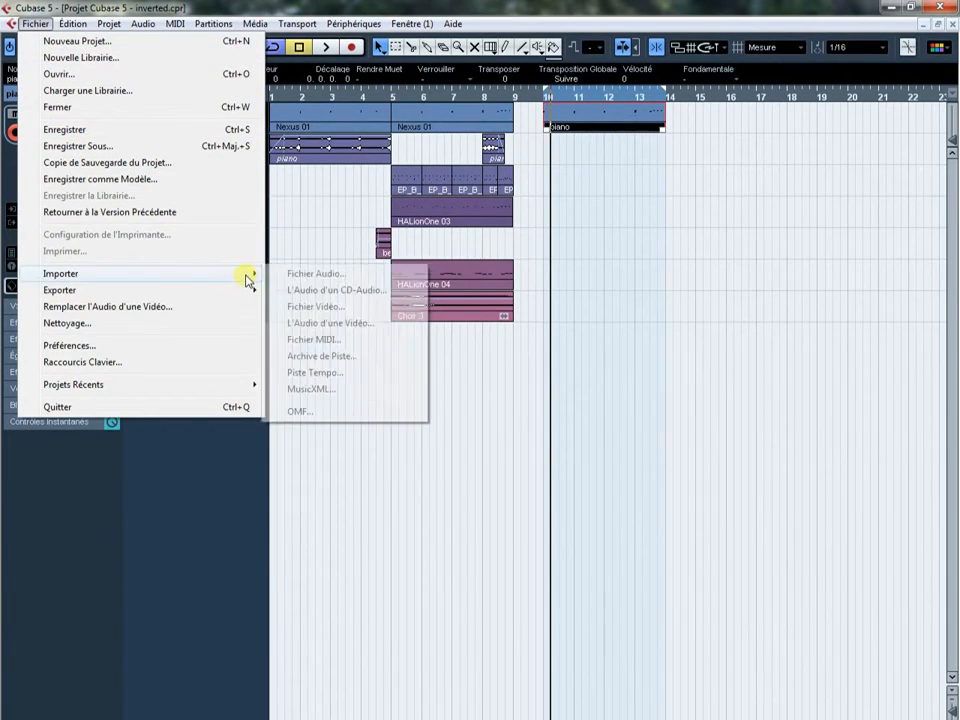
click(316, 272)
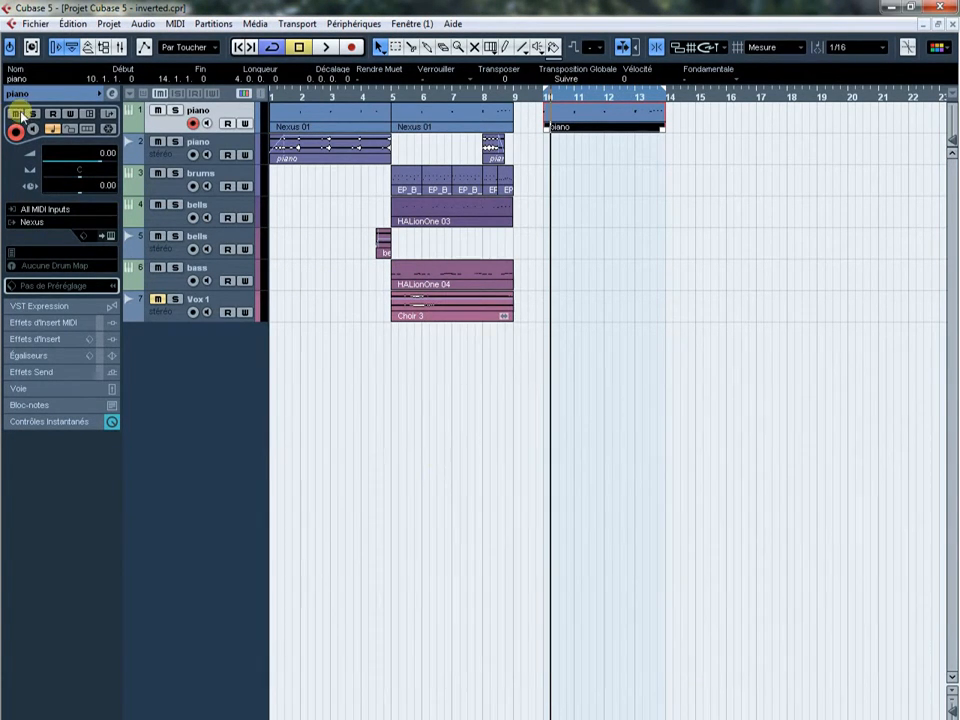
click(36, 24)
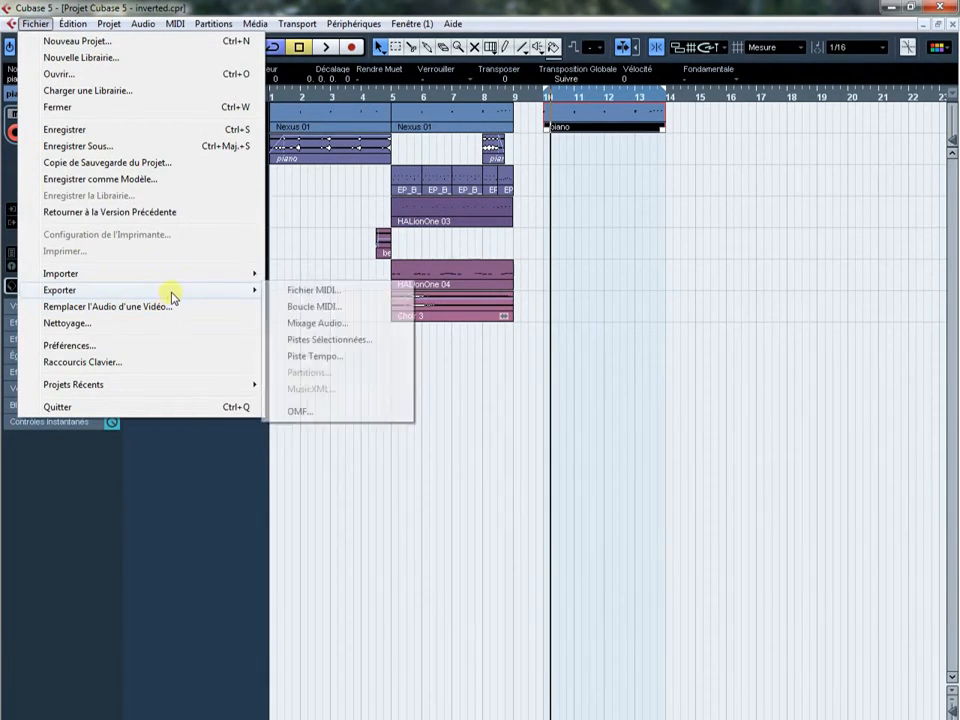
click(316, 322)
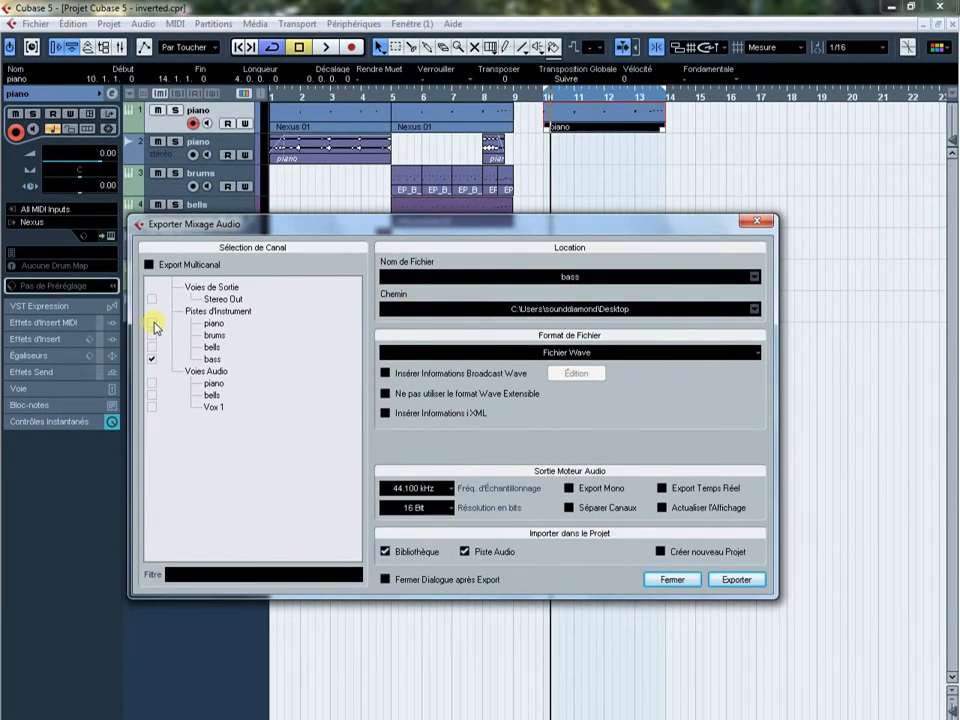
- Render the piano instrument channel to an audio file named 'piano again'
click(152, 322)
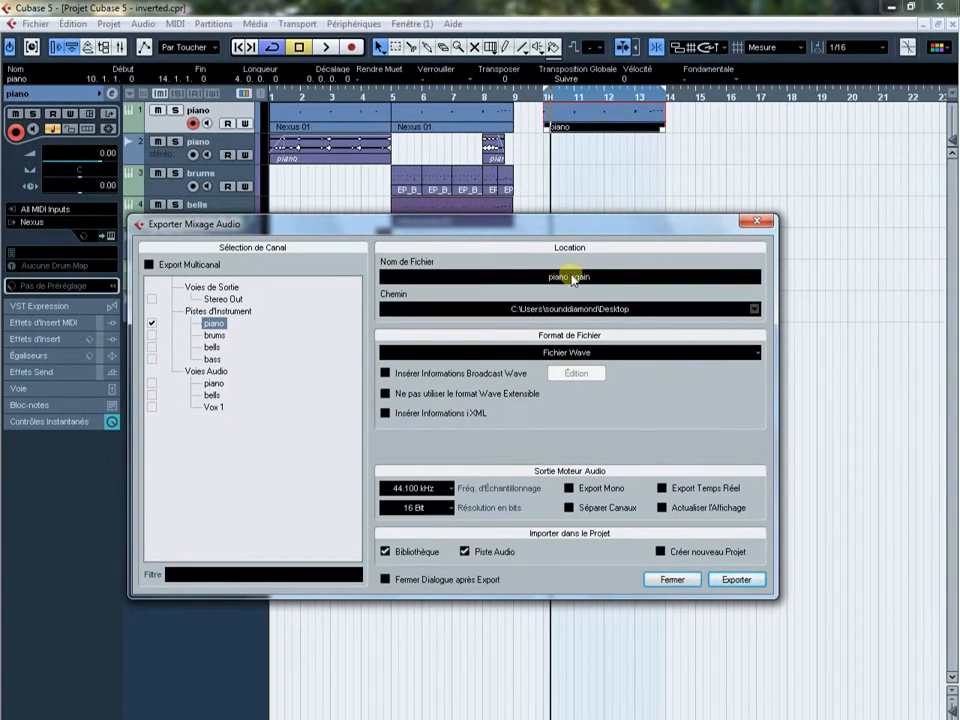
click(736, 580)
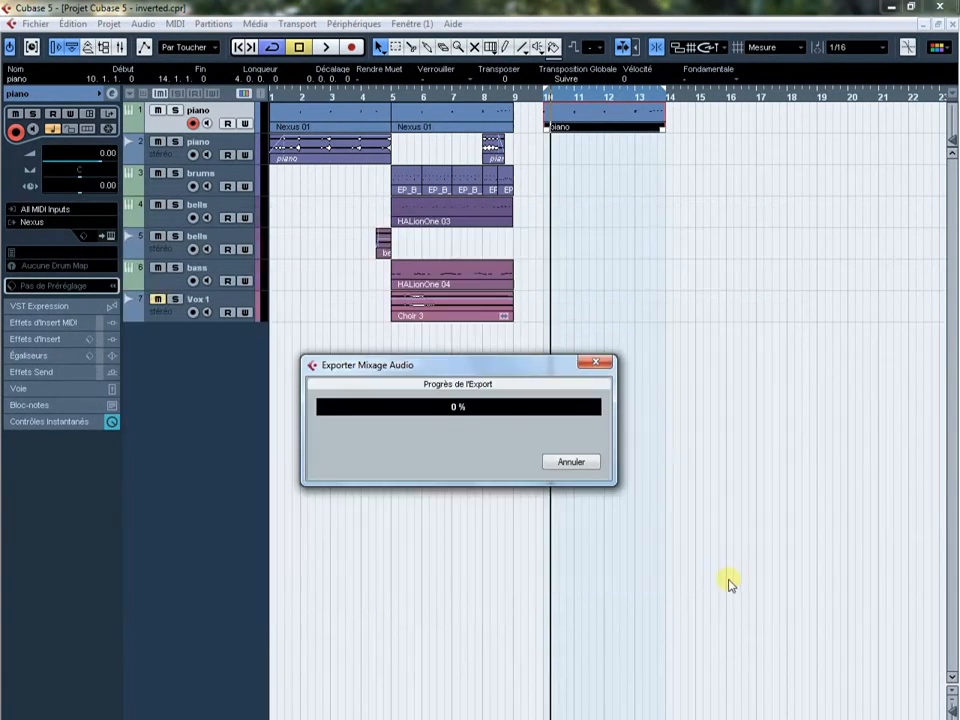
mouse_move(578, 248)
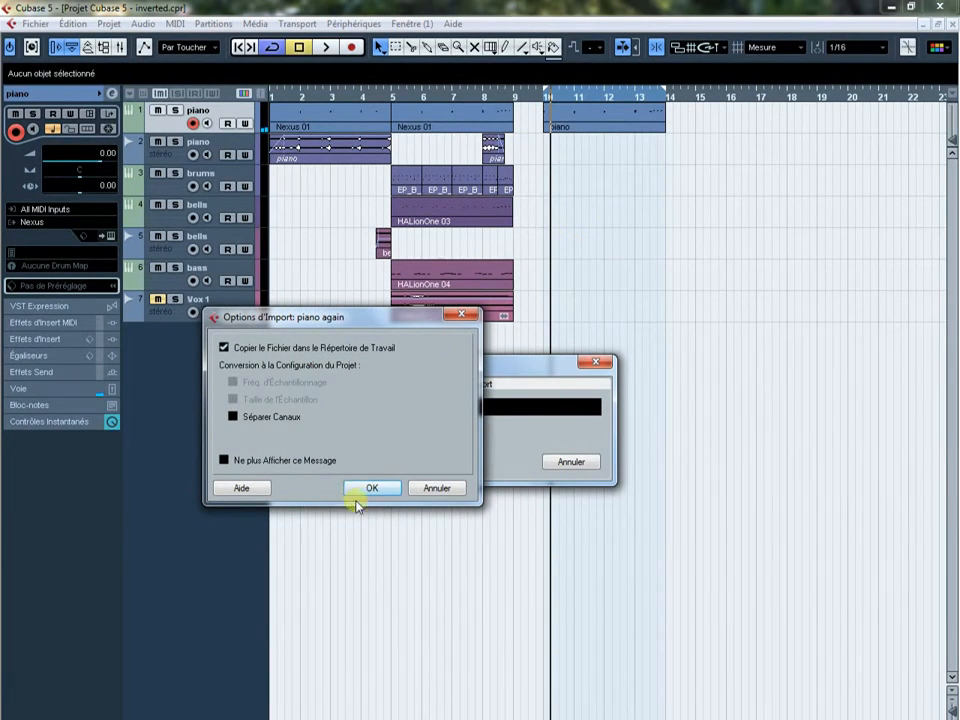
- Confirm importing the rendered 'piano again' audio onto a new track and close the export dialog
click(372, 488)
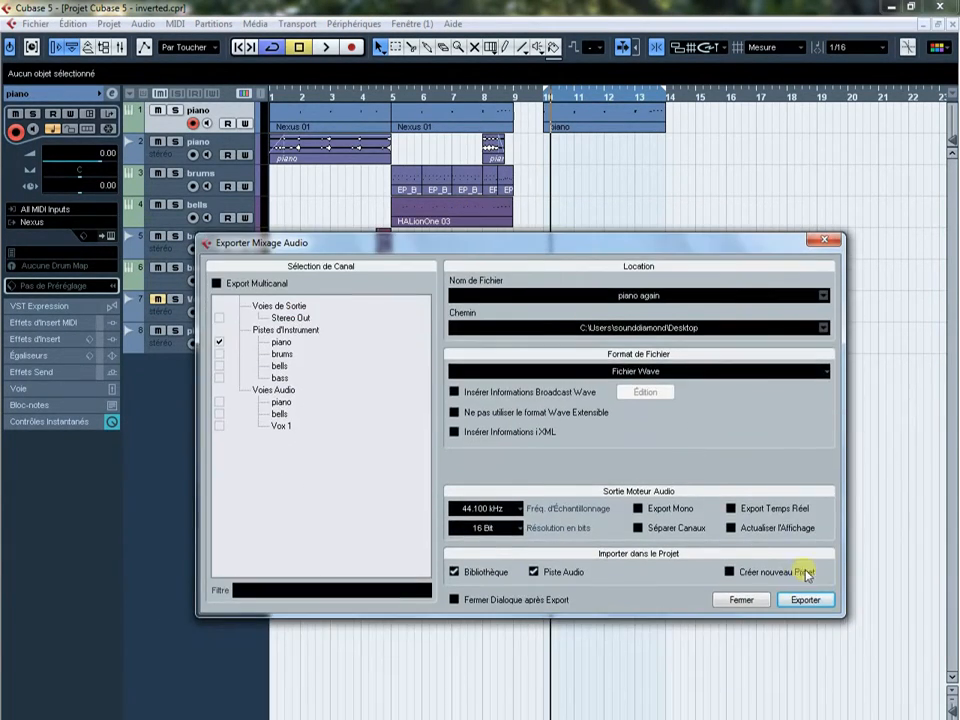
click(804, 600)
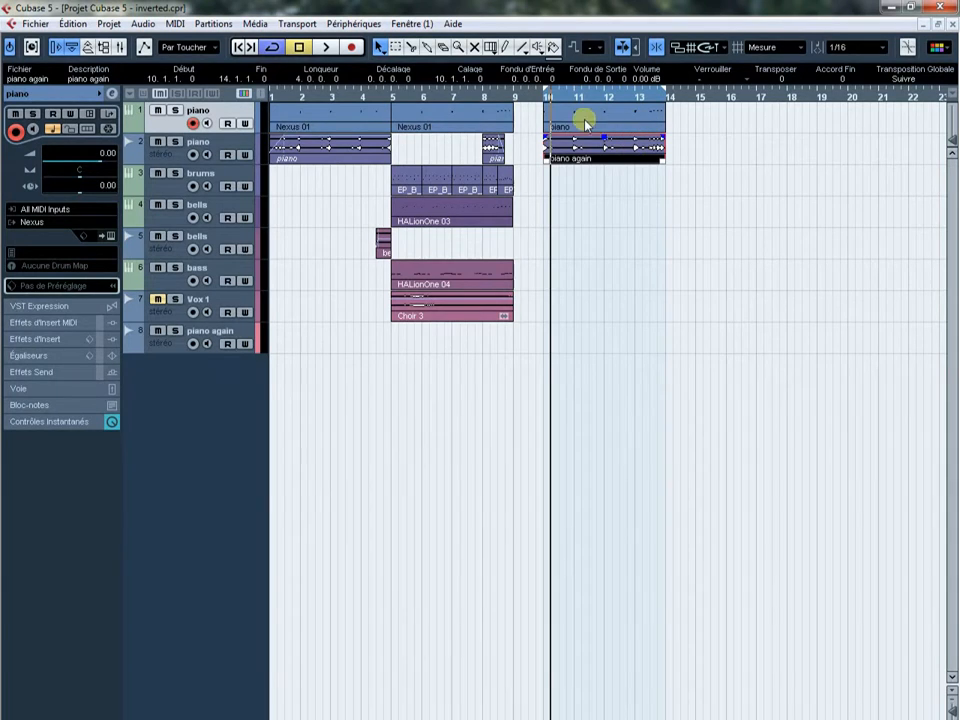
- Reverse the 'piano again' audio event via Traitement > Inverser and select the piano part at bar 10
right_click(564, 164)
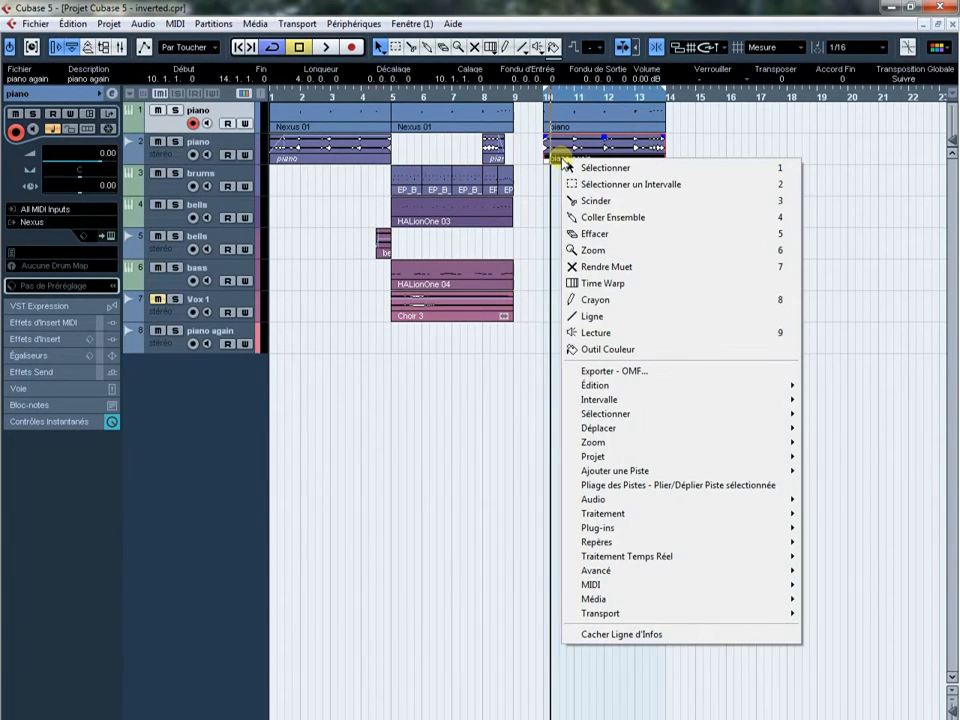
mouse_move(604, 512)
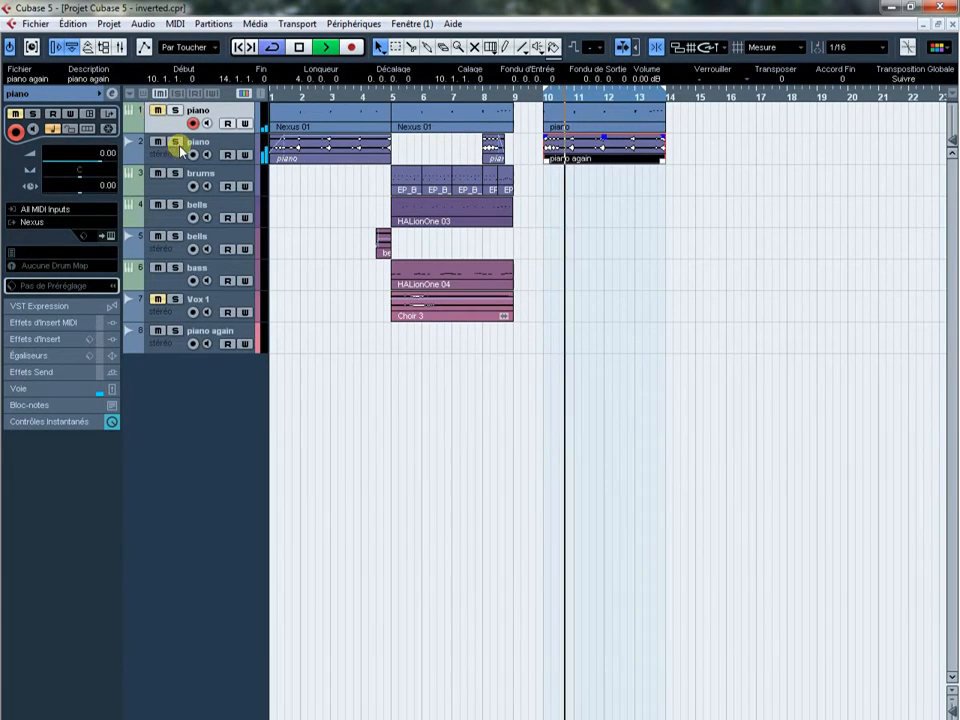
mouse_move(192, 156)
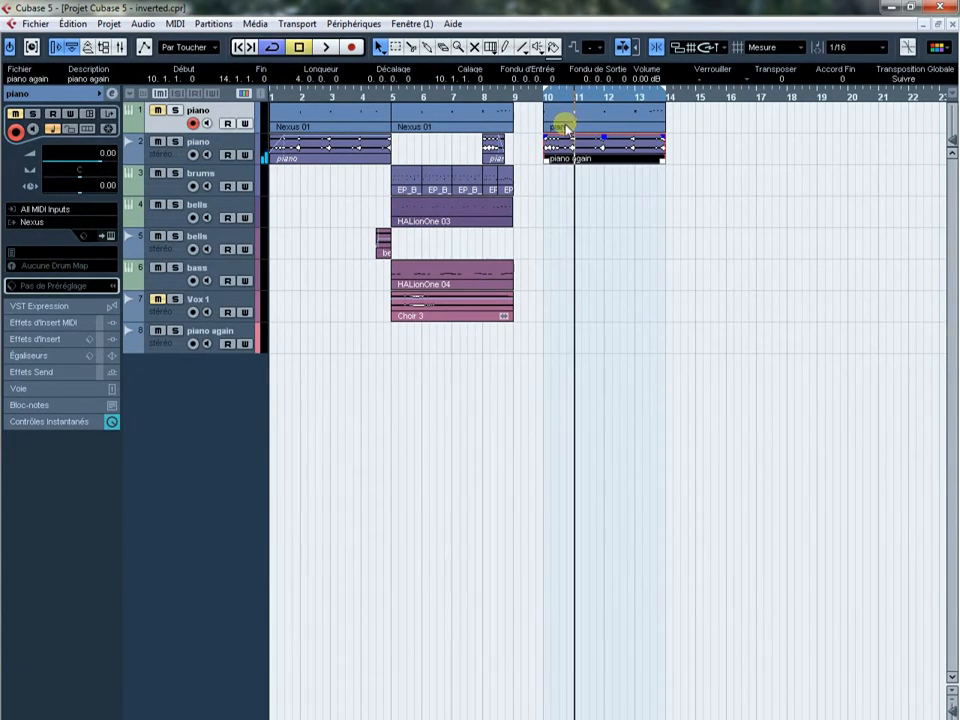
click(556, 124)
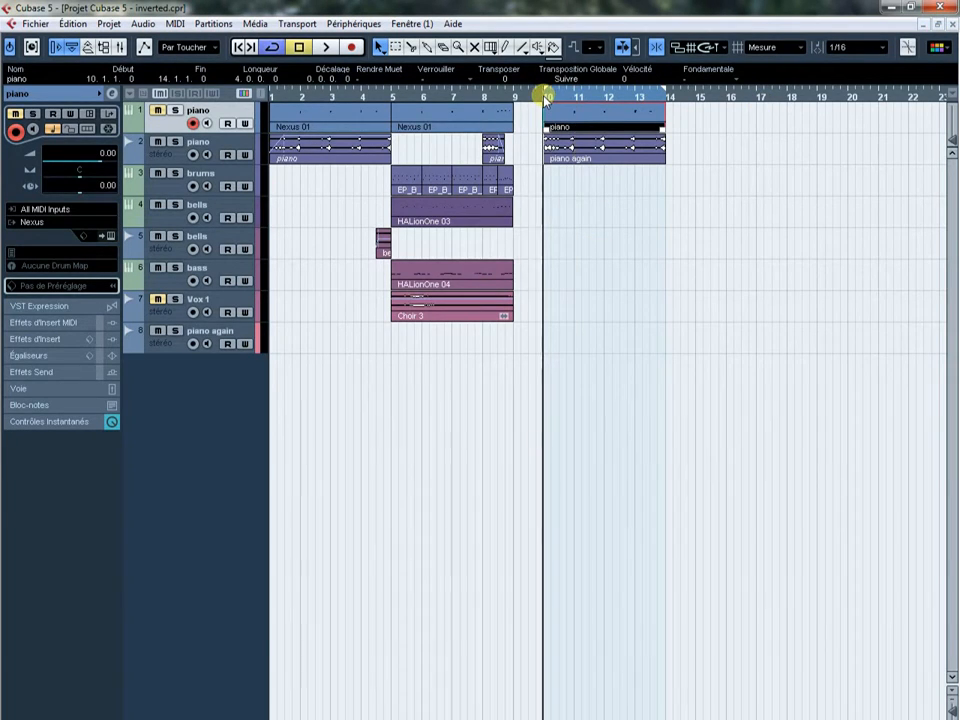
click(324, 48)
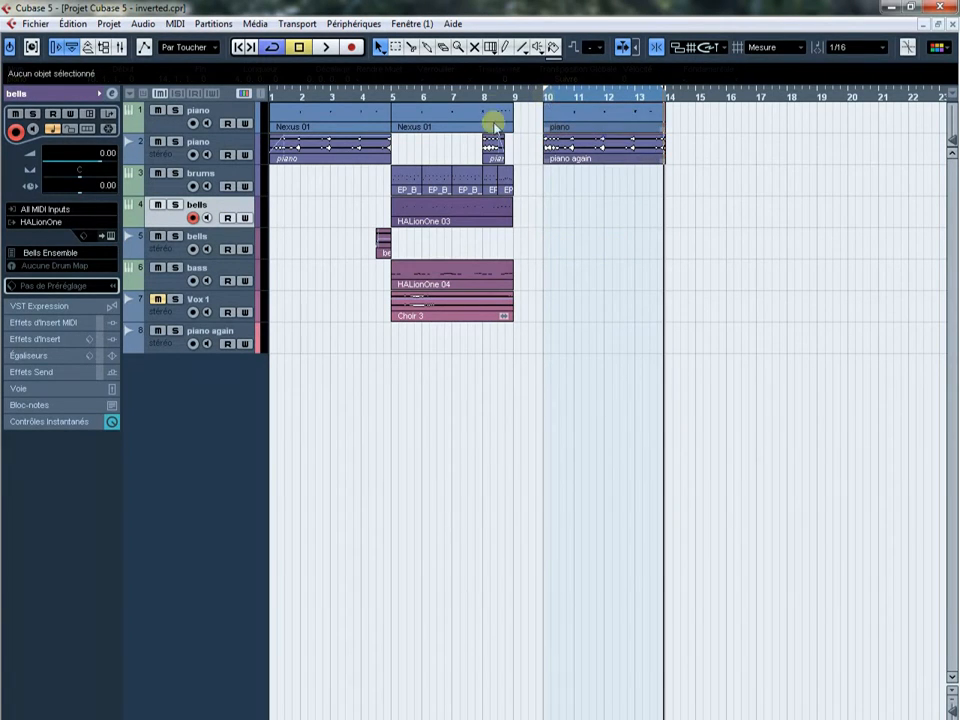
double_click(450, 220)
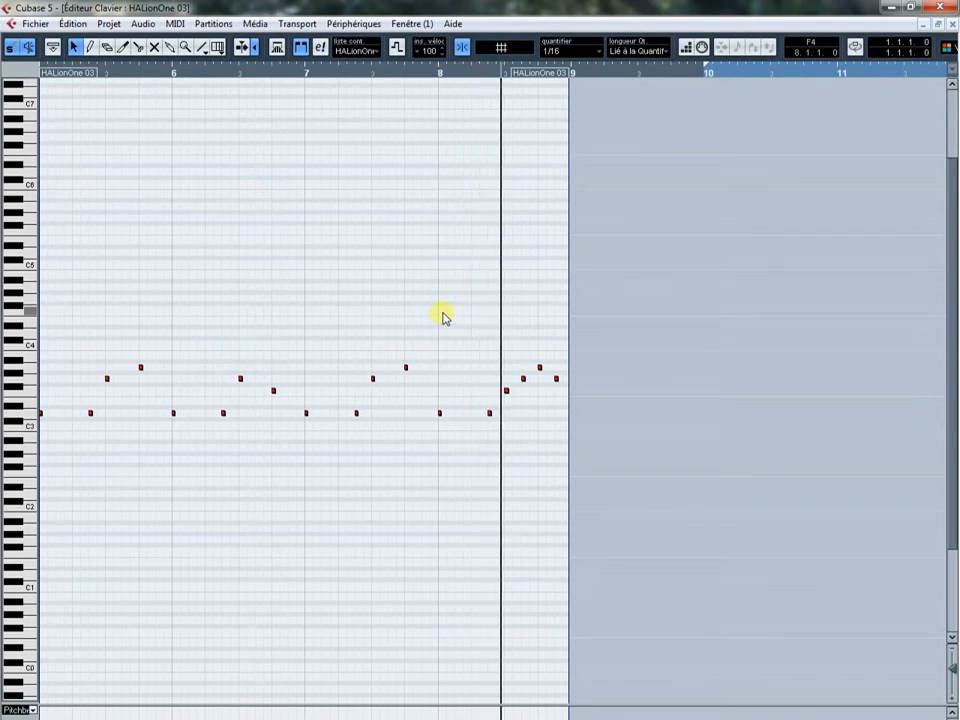
mouse_move(452, 114)
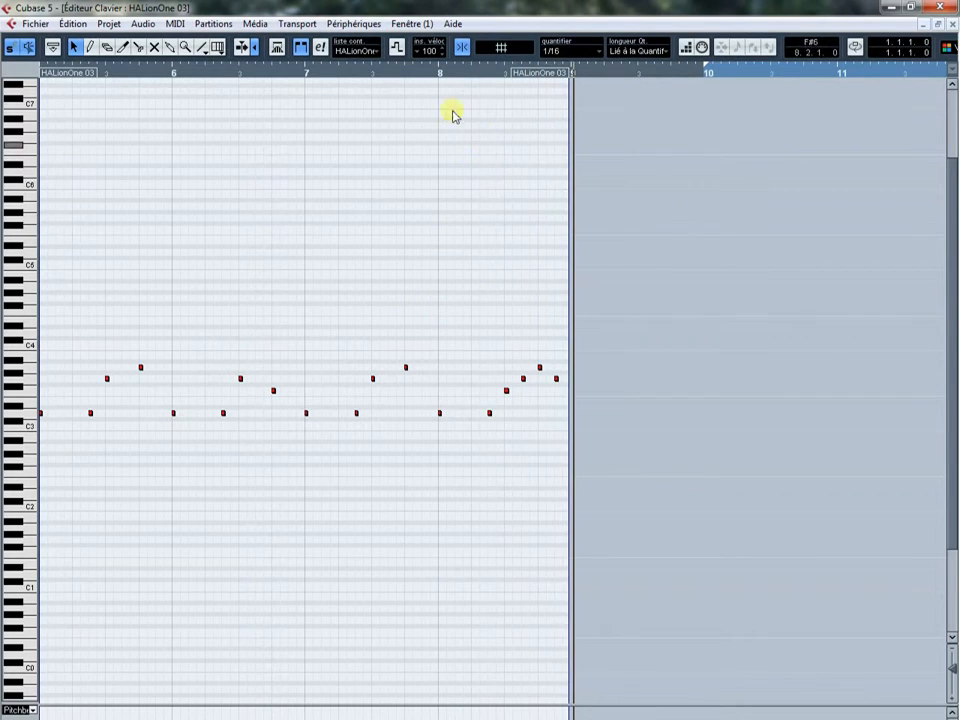
click(440, 72)
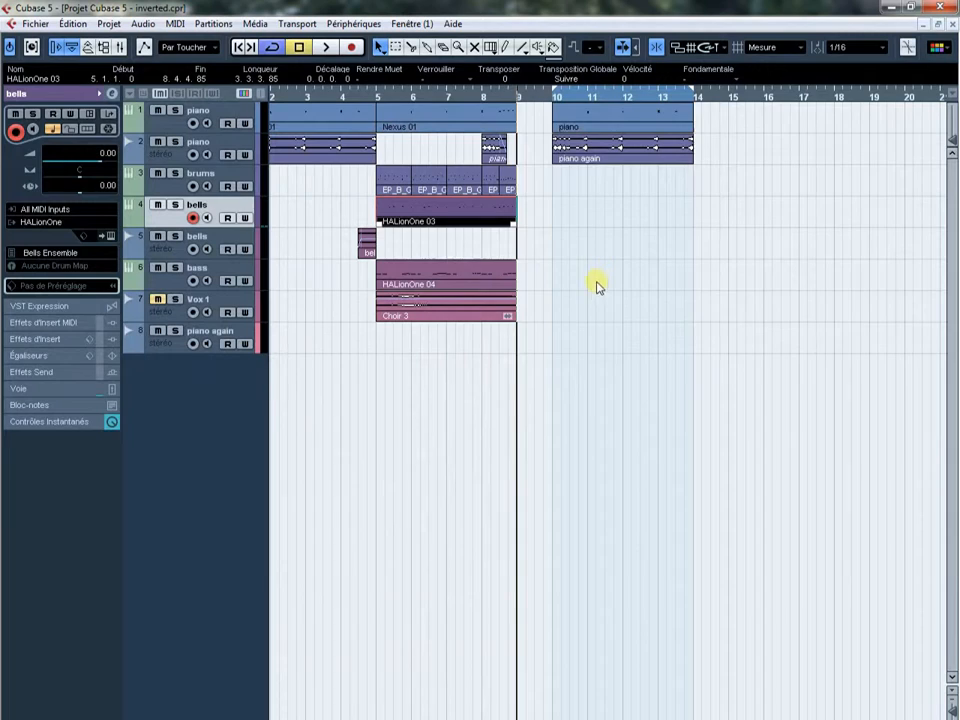
mouse_move(636, 176)
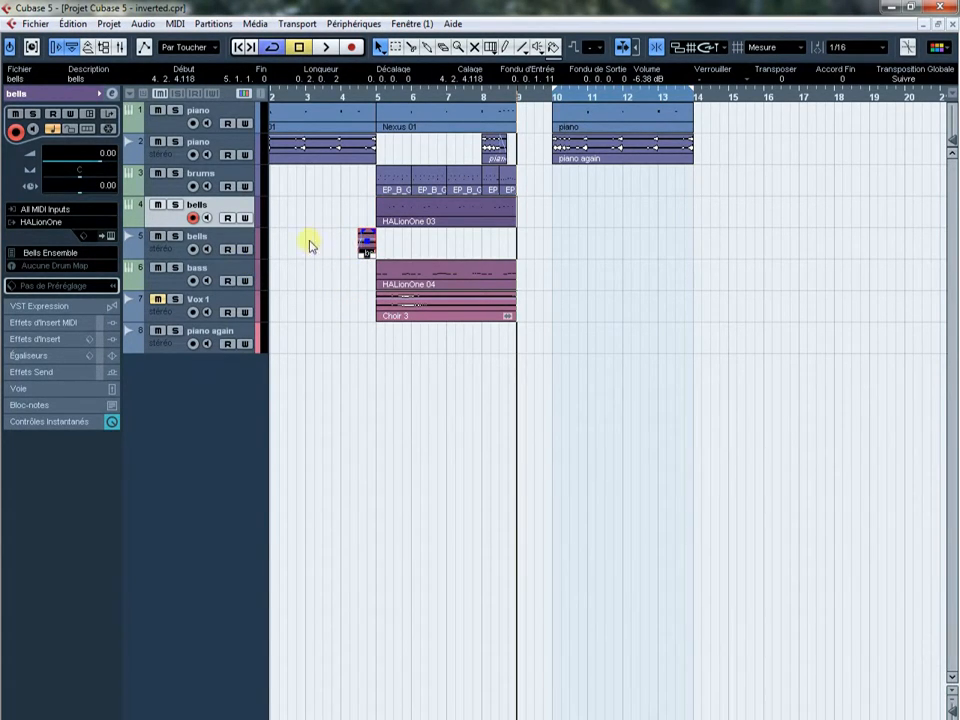
double_click(364, 240)
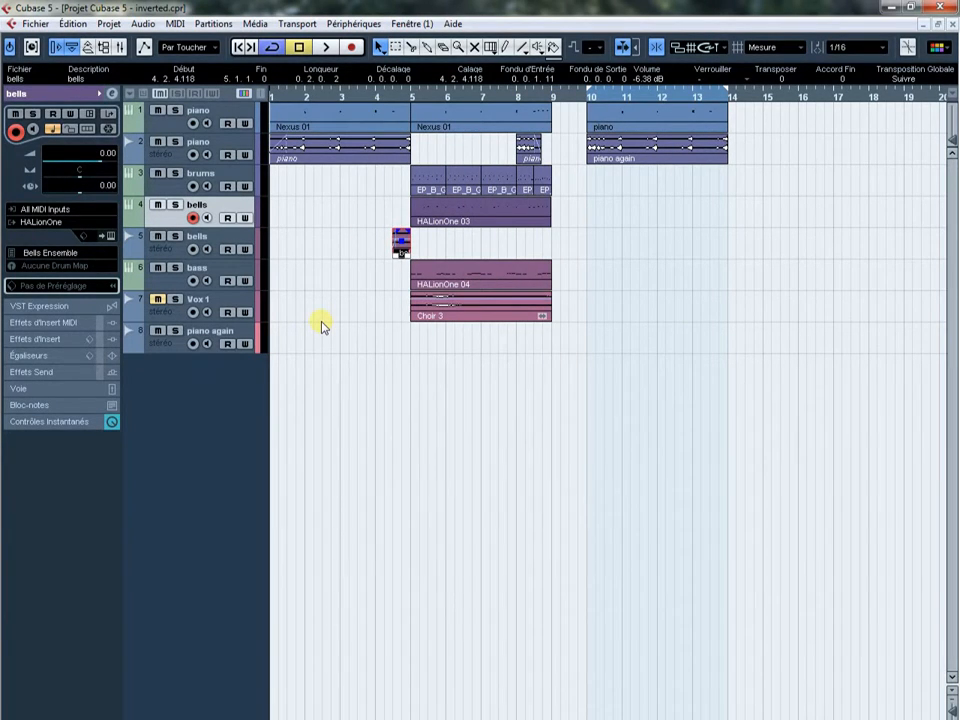
mouse_move(288, 320)
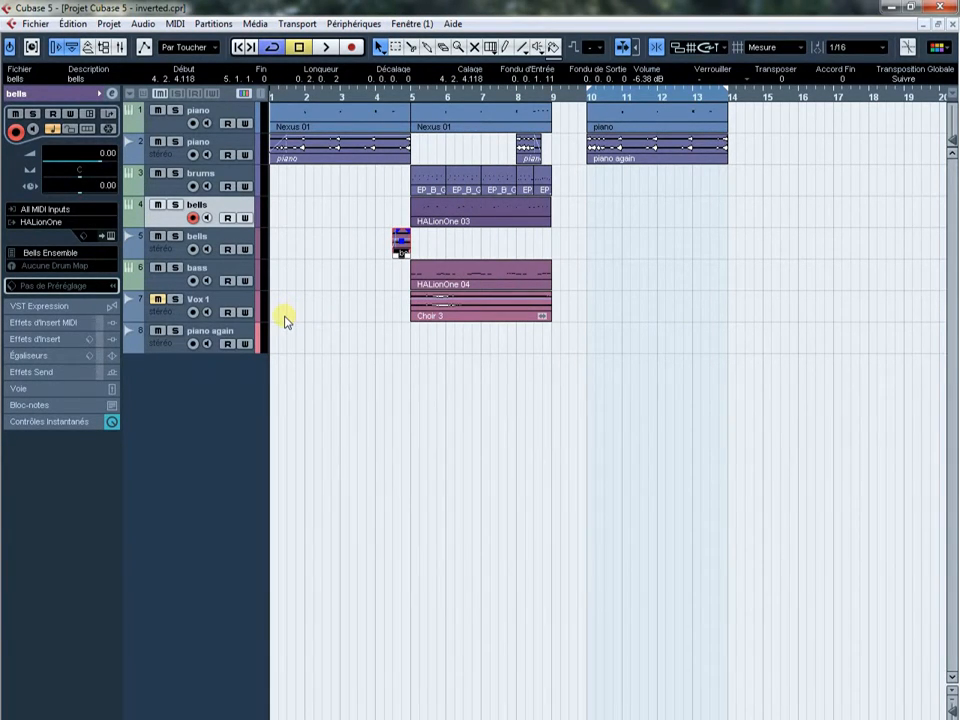